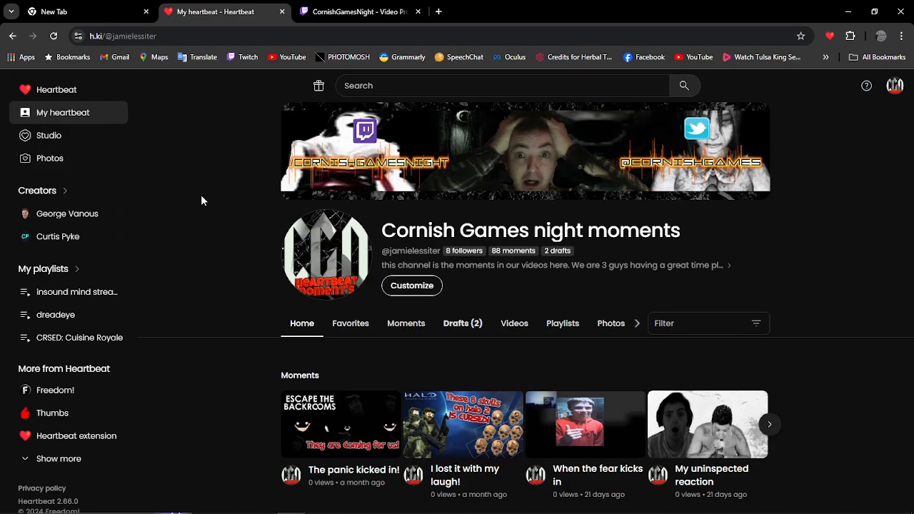
mouse_move(350, 364)
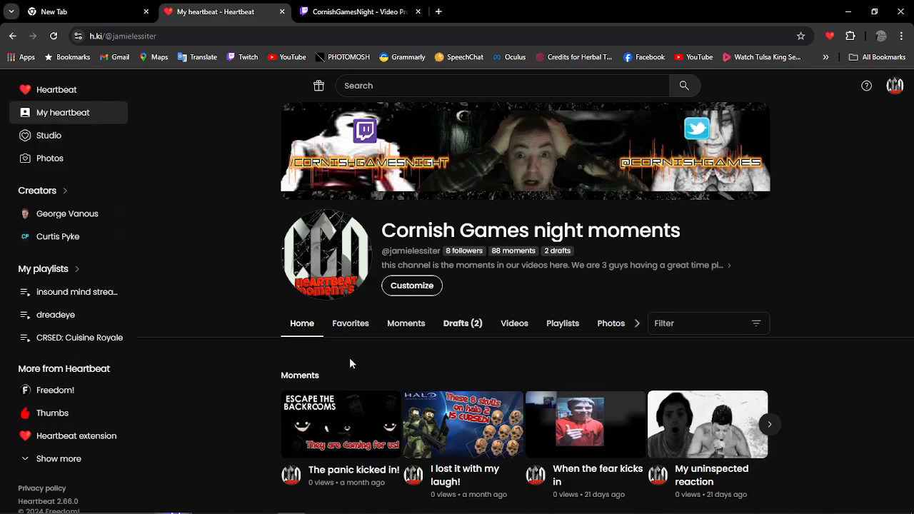
- Open the channel moment 'The panic kicked in!' and play its Blackout Club video
click(340, 424)
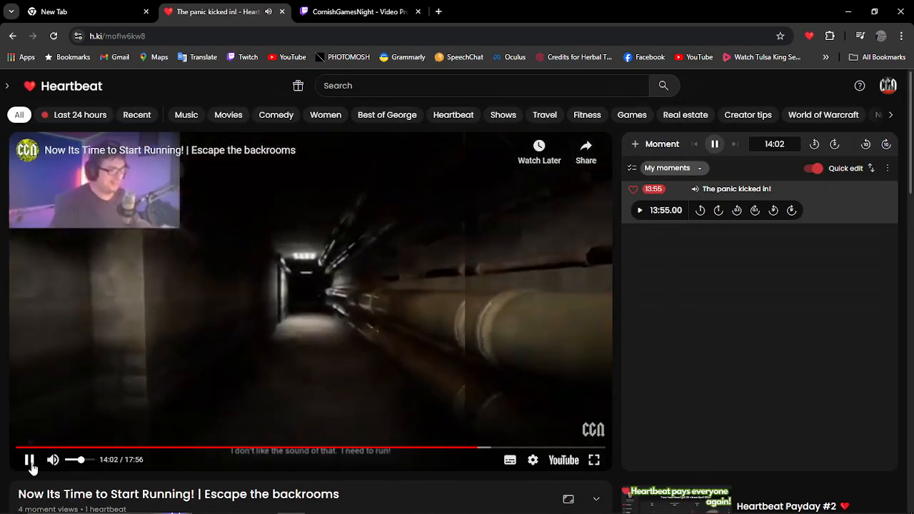
click(30, 460)
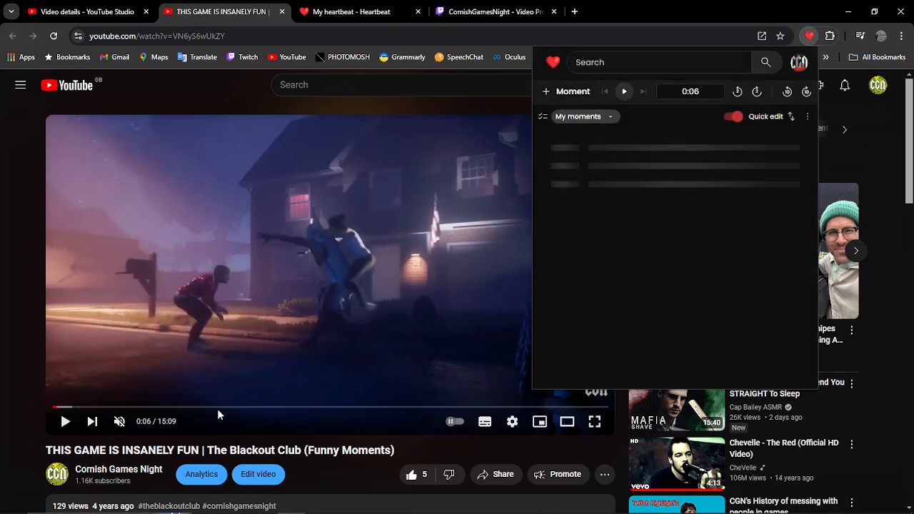
mouse_move(203, 407)
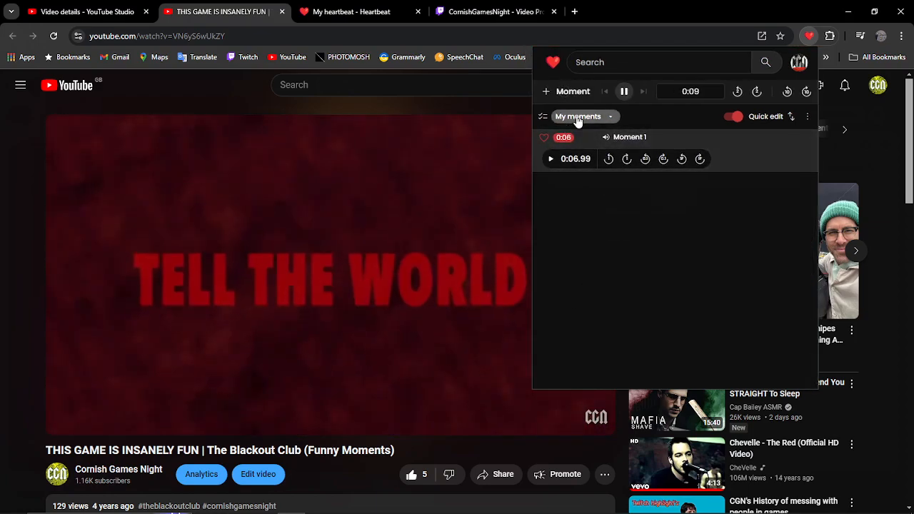
- Capture Moment 1 at 0:06 and choose Save to playlist, showing The blackout club
click(611, 117)
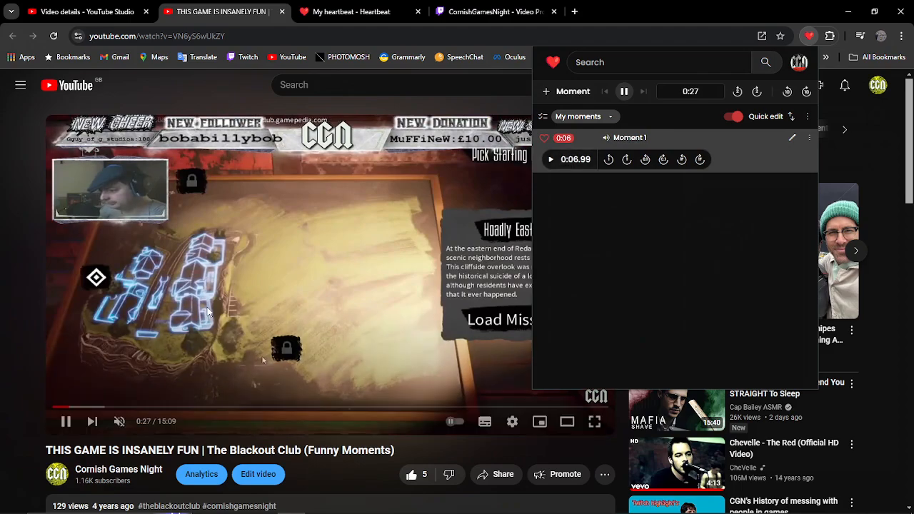
click(808, 137)
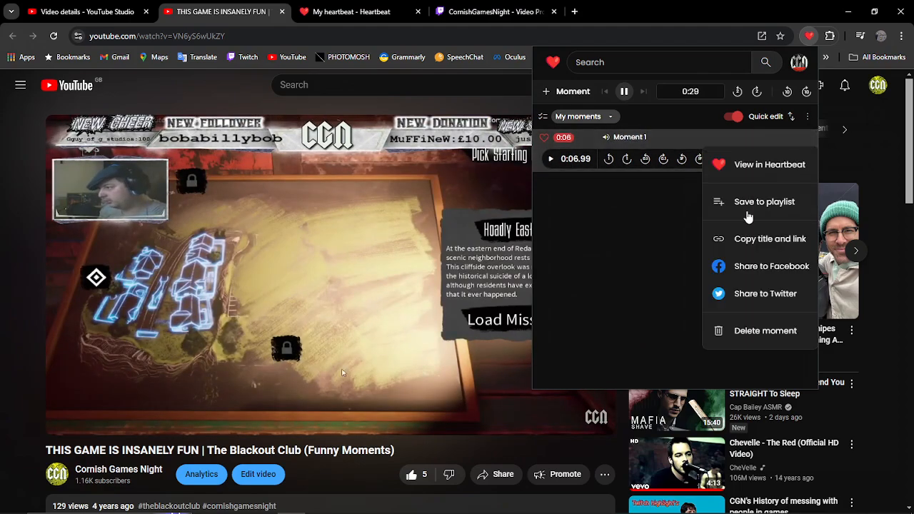
click(766, 332)
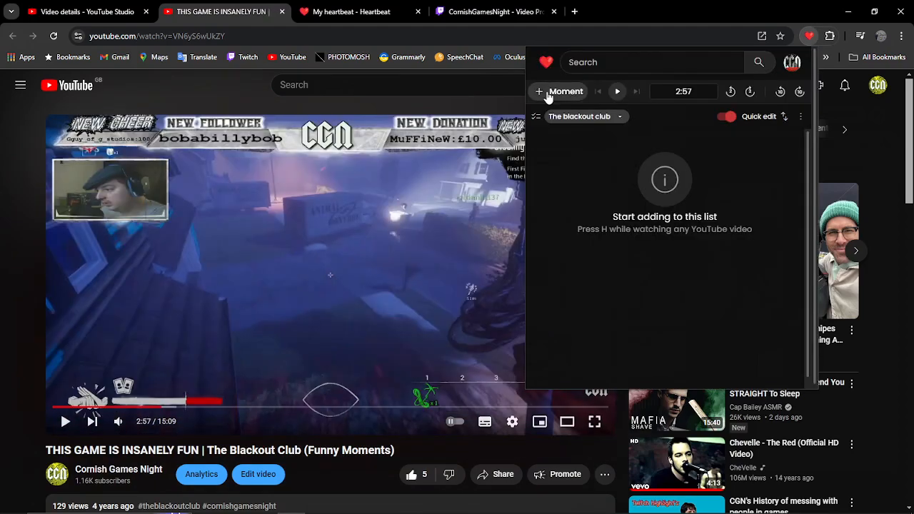
- Capture a 2:57 moment titled 'first time with the man' for The blackout club
click(560, 91)
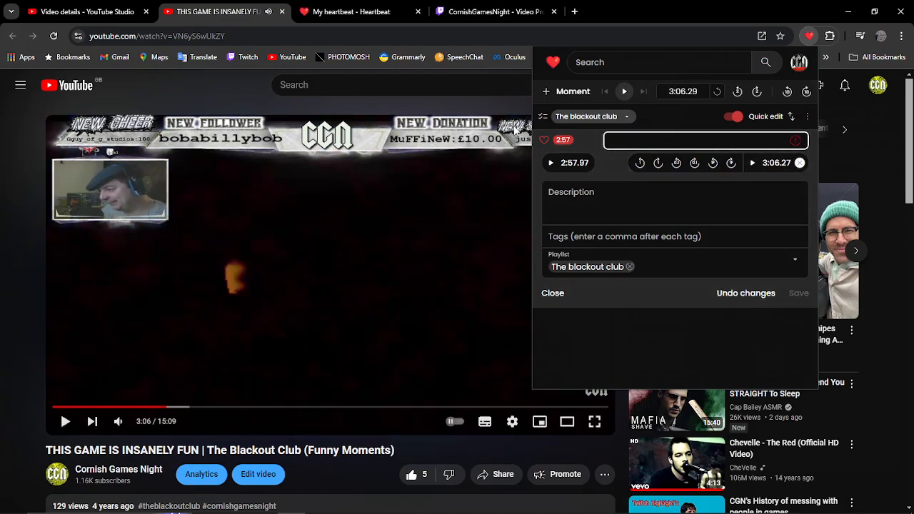
text(first time)
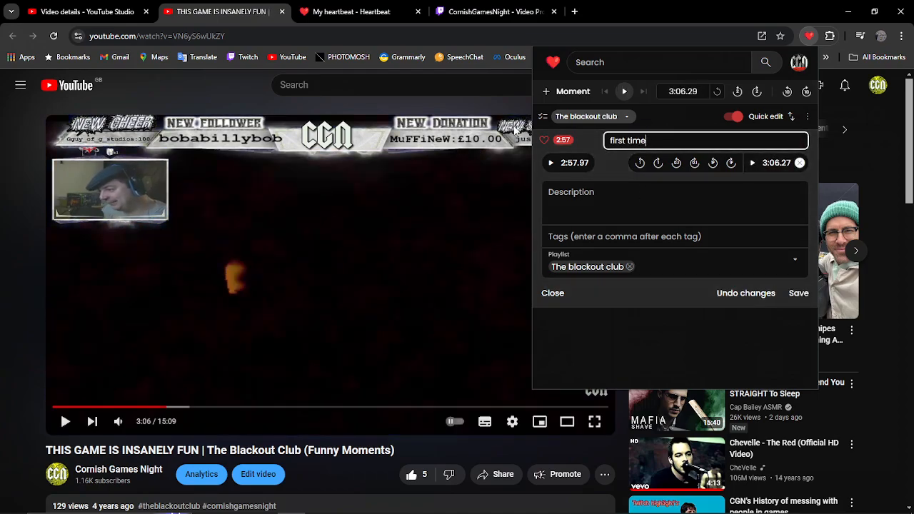
text(with the)
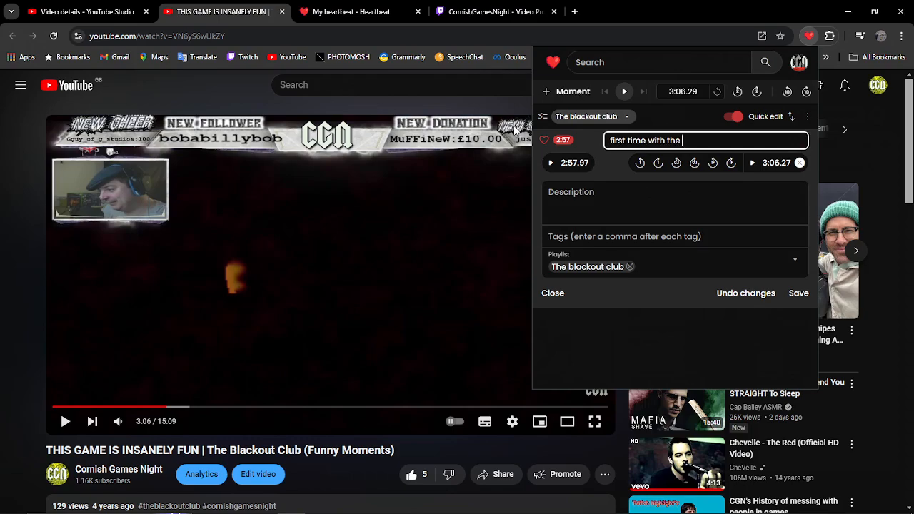
text(man)
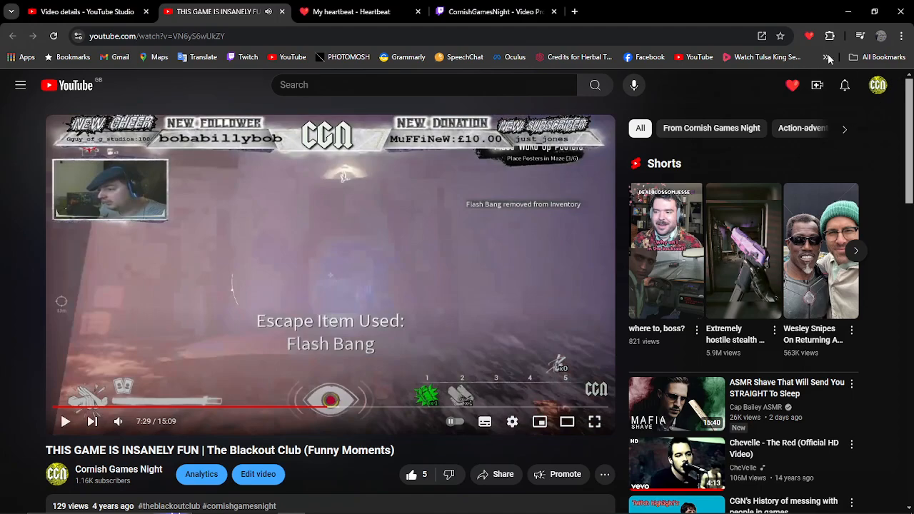
- Reopen the Heartbeat moments panel, then view the Cornish Games night channel page
click(808, 36)
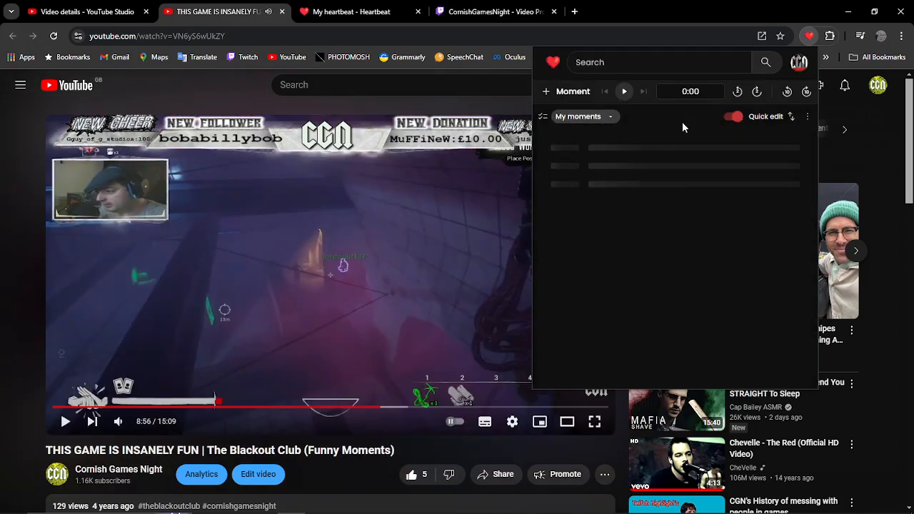
click(350, 11)
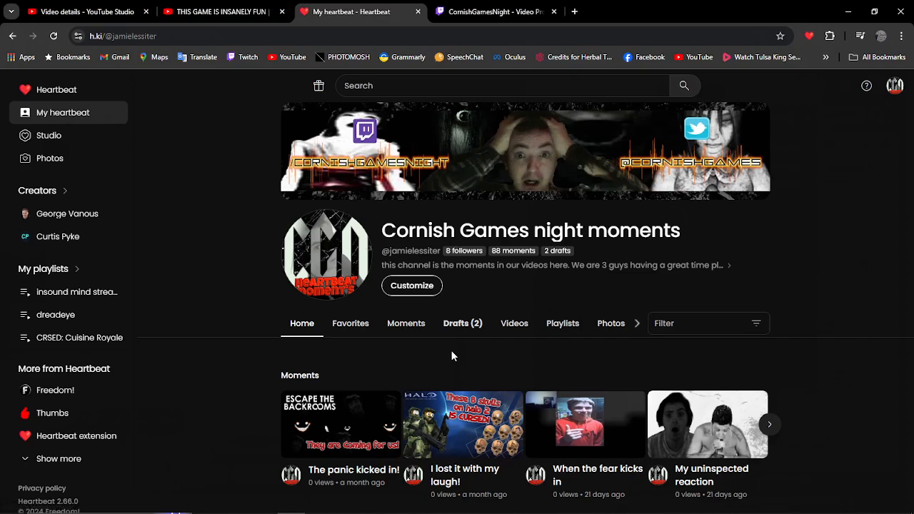
mouse_move(463, 328)
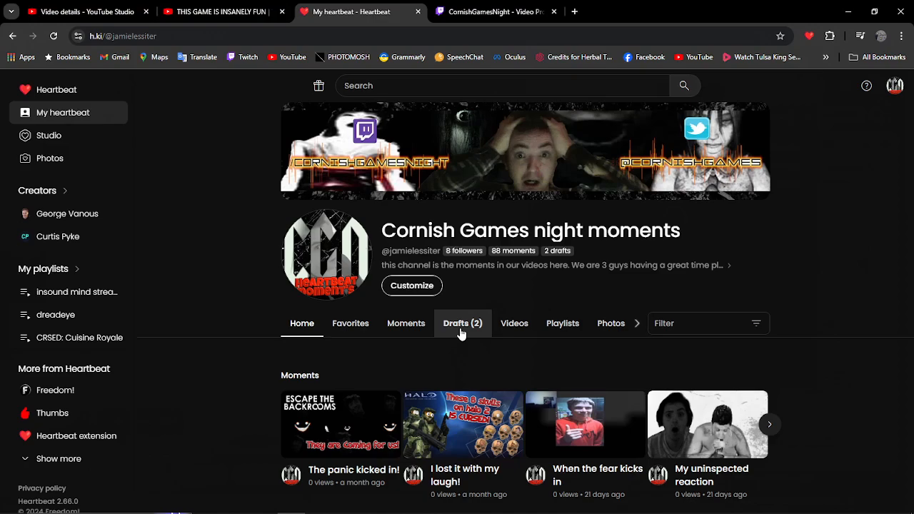
- View the channel's playlists and open the Learn Japanese Hiragana Battle video
click(562, 323)
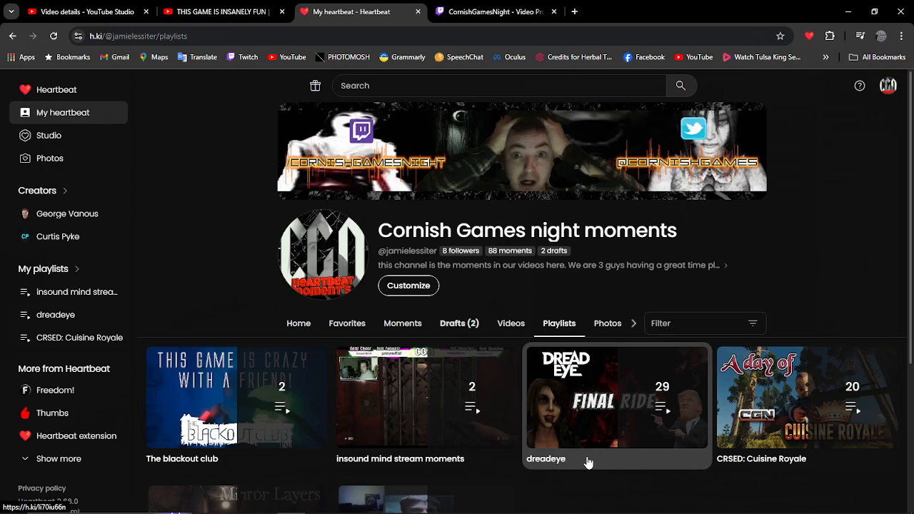
click(616, 397)
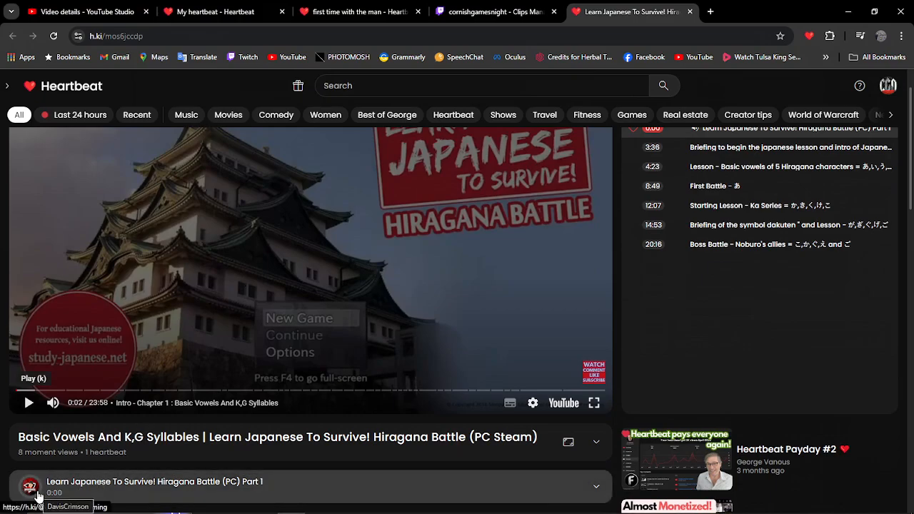
mouse_move(584, 308)
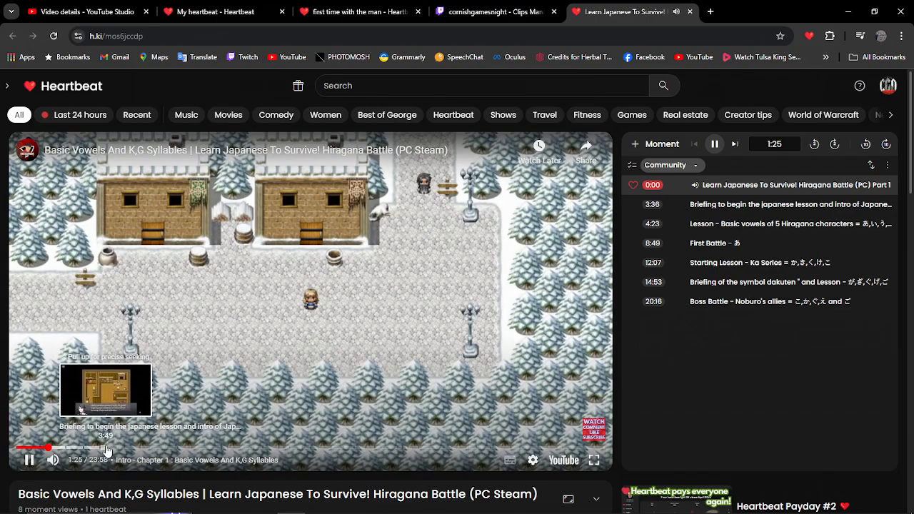
- Seek the Hiragana Battle video to the briefing, then to the First Battle chapter
click(792, 204)
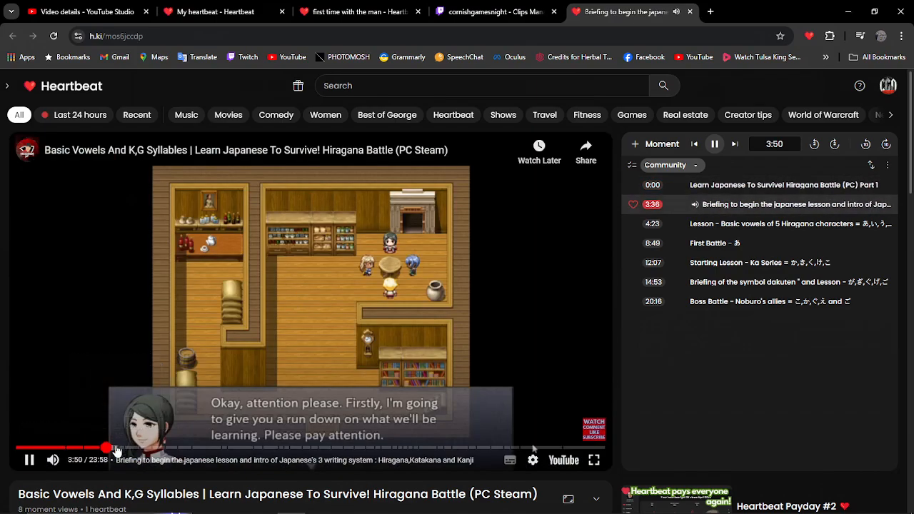
click(720, 242)
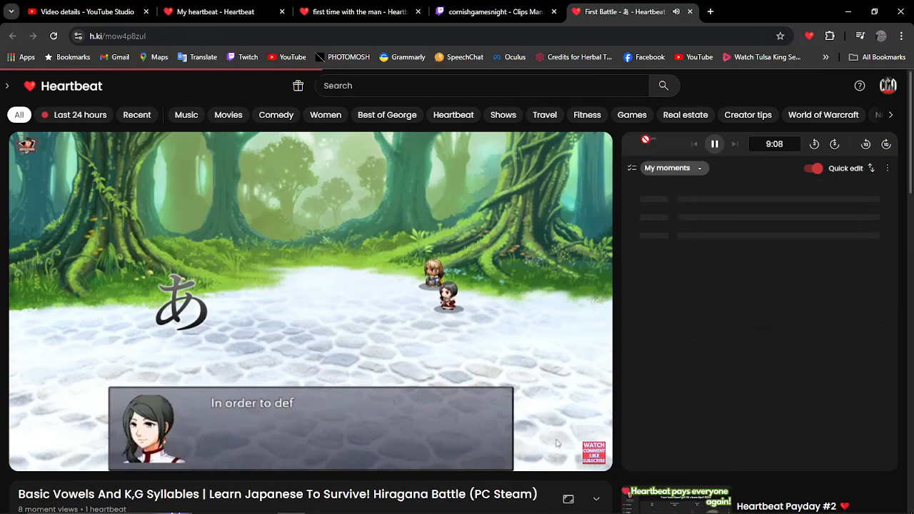
- Save a 9:05 moment titled 'here we go from the start', then switch to YouTube Studio
click(656, 143)
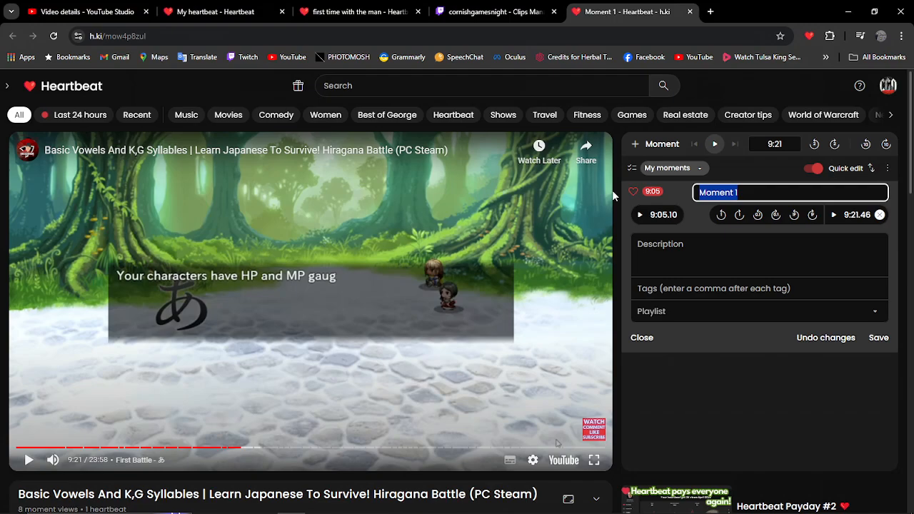
text(here we go from th)
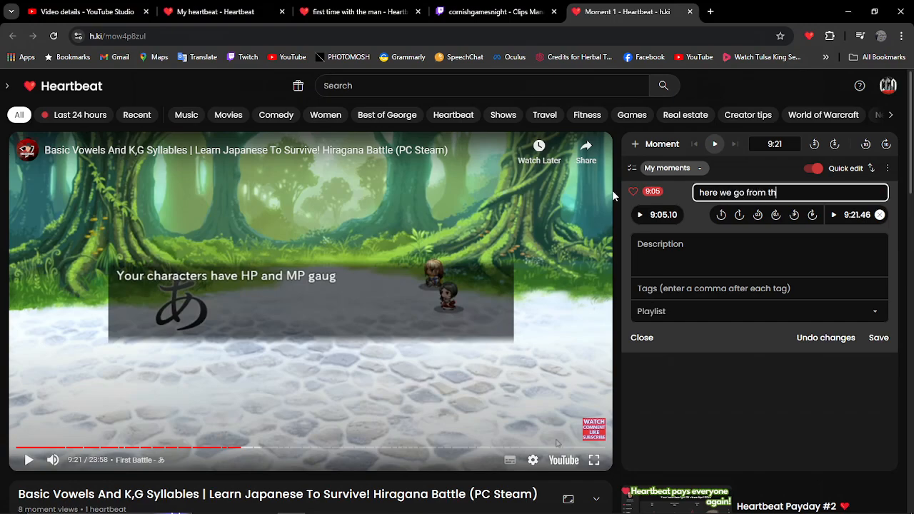
text(e start)
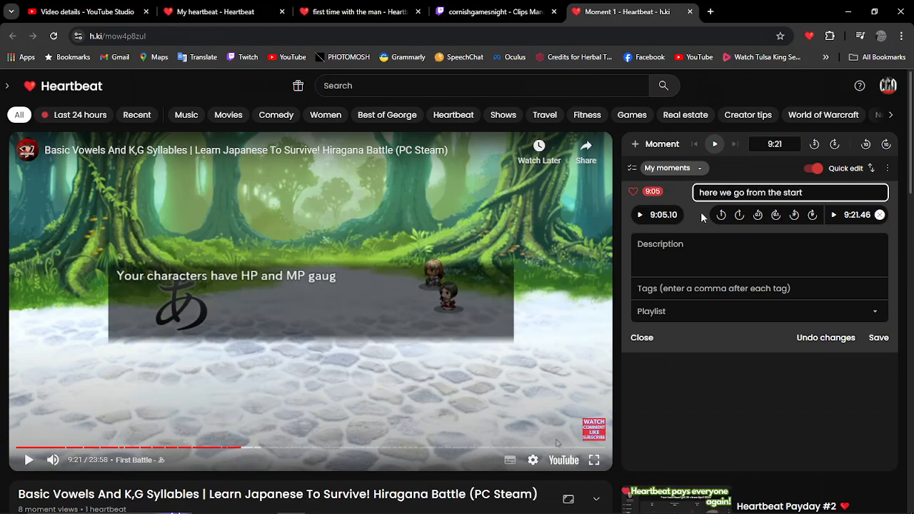
click(878, 337)
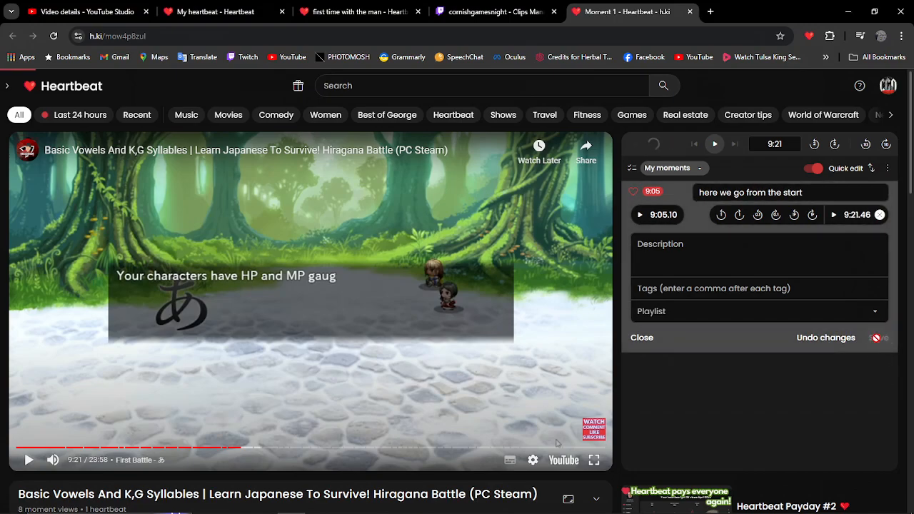
click(721, 12)
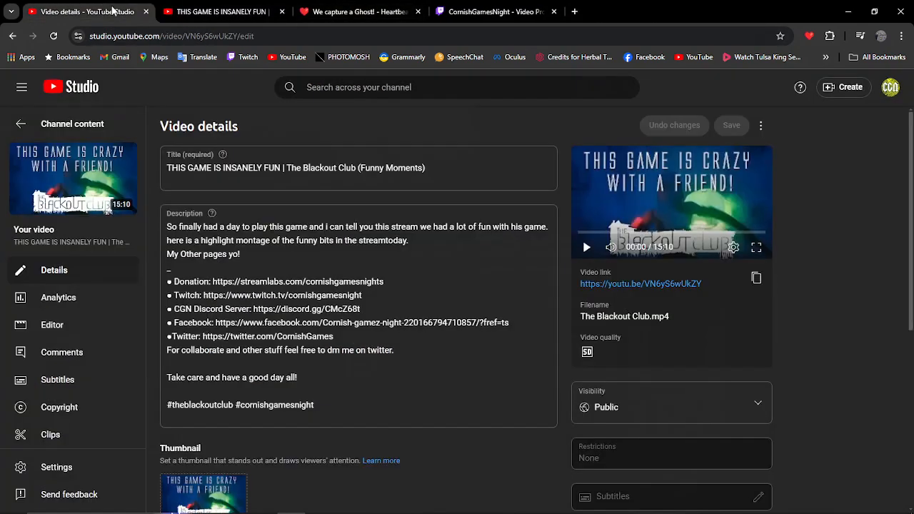
- Check the moment on Heartbeat, then open Edit video for the Blackout Club Funny Moments video
click(357, 12)
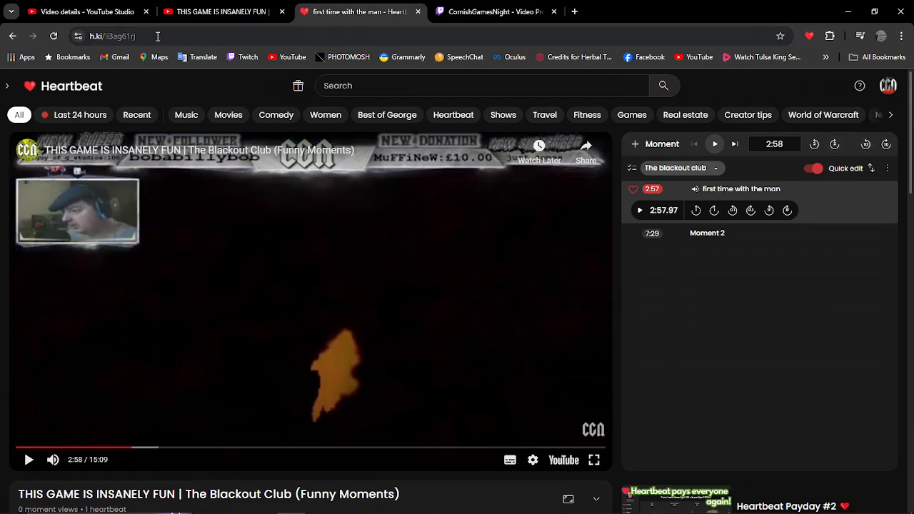
click(222, 12)
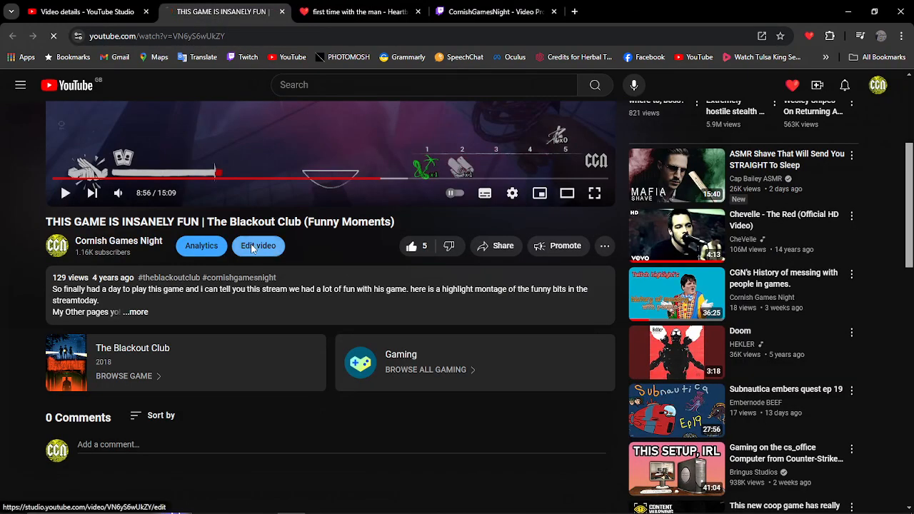
click(257, 246)
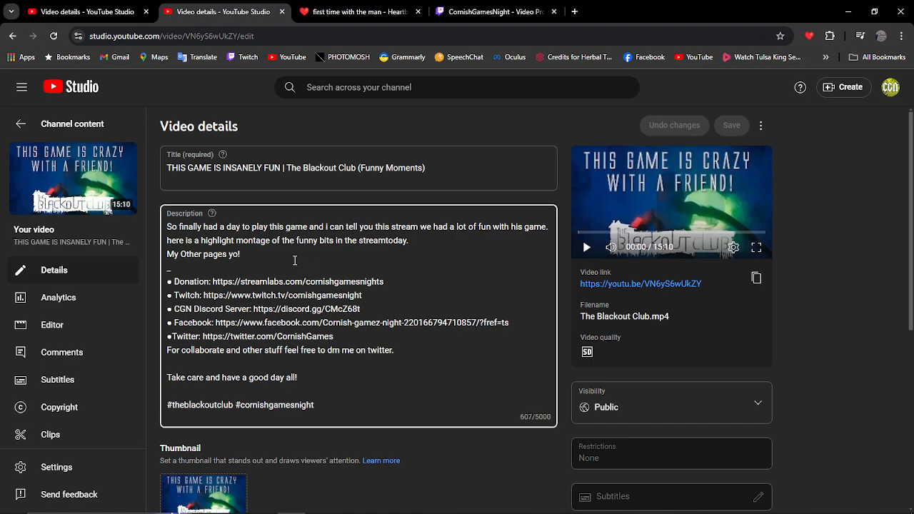
text(S)
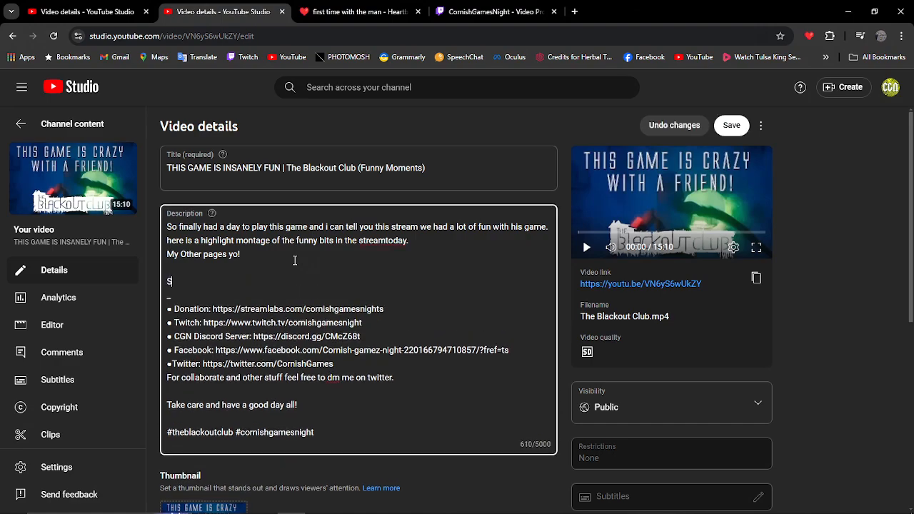
text(ee the best moments)
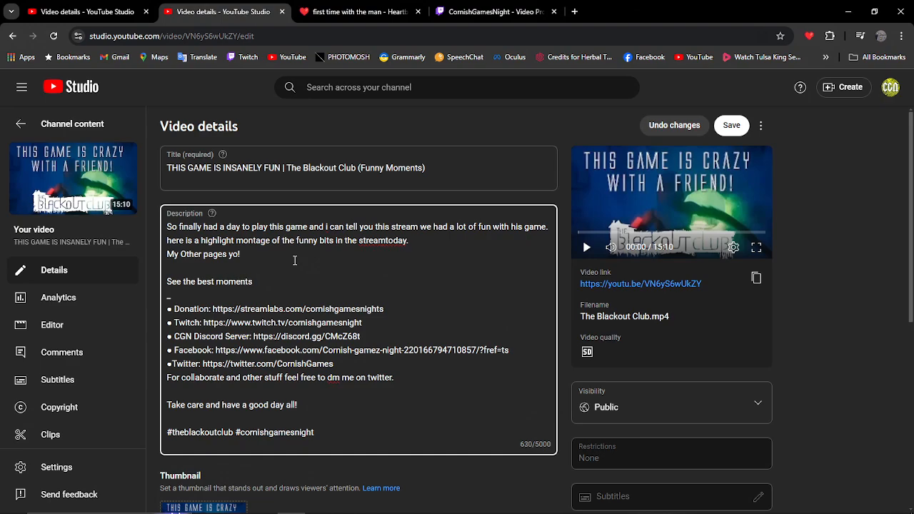
text(he)
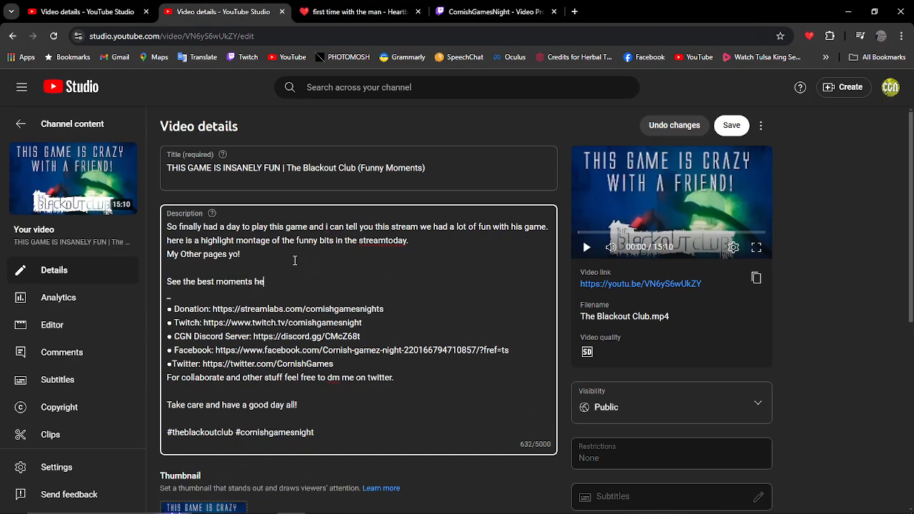
text(re: https://h.ki/li3ag61rj)
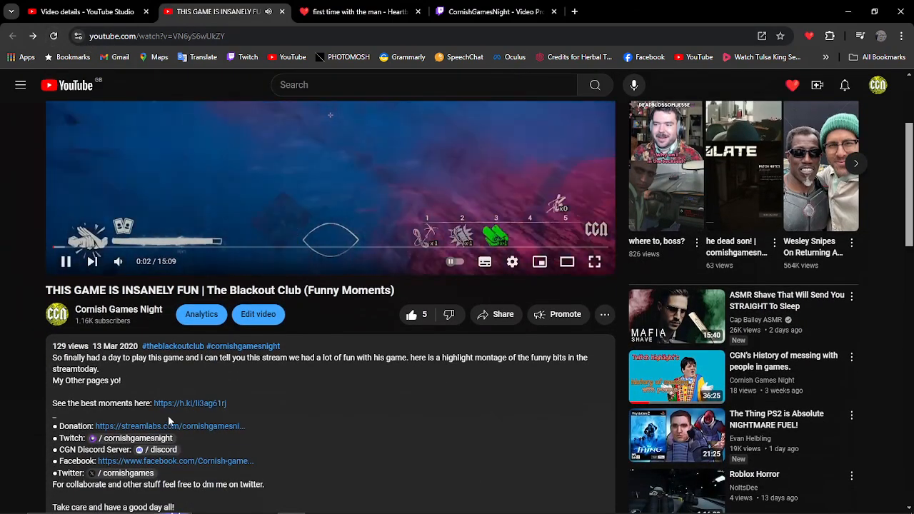
click(189, 403)
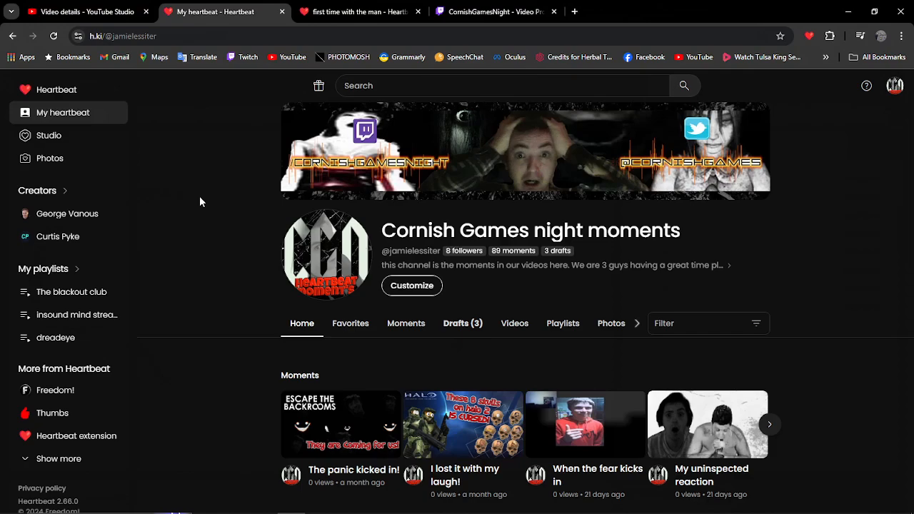
mouse_move(330, 177)
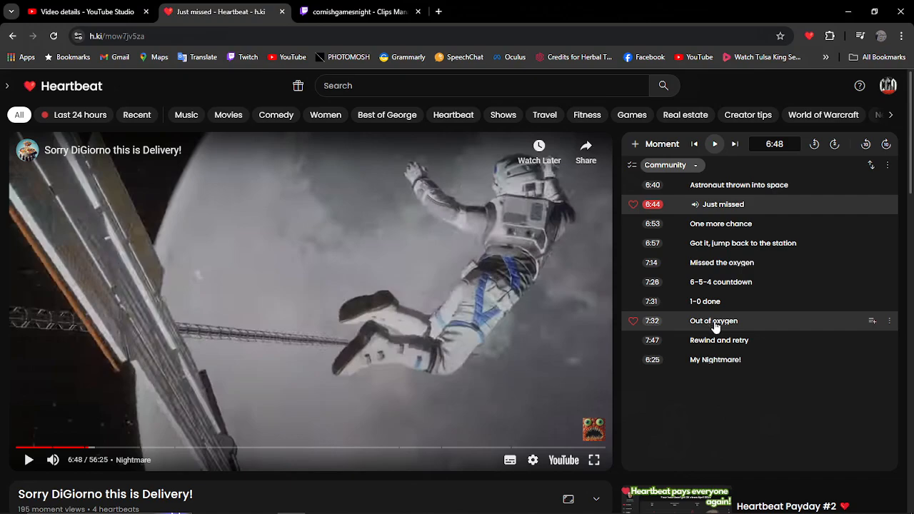
- Play the Out of oxygen and Got it moments, then open the Beneath a Steel Sky #017 video
click(712, 320)
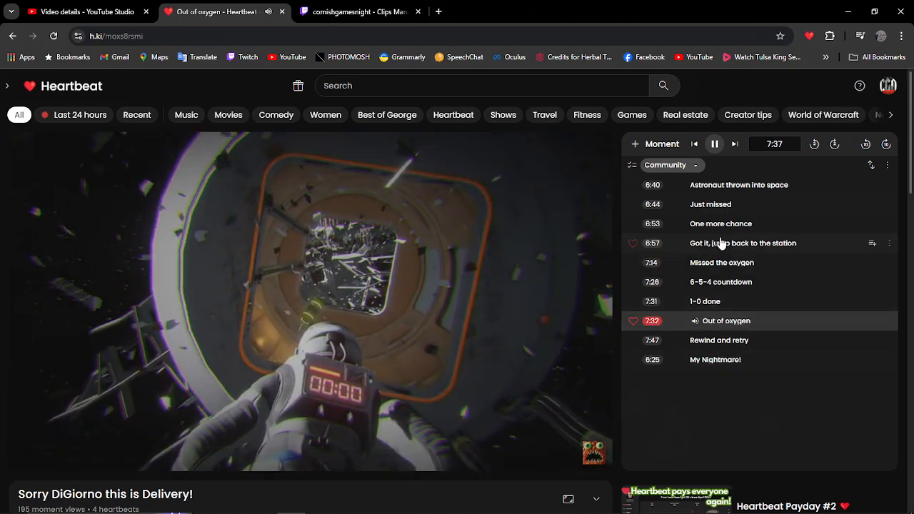
click(742, 242)
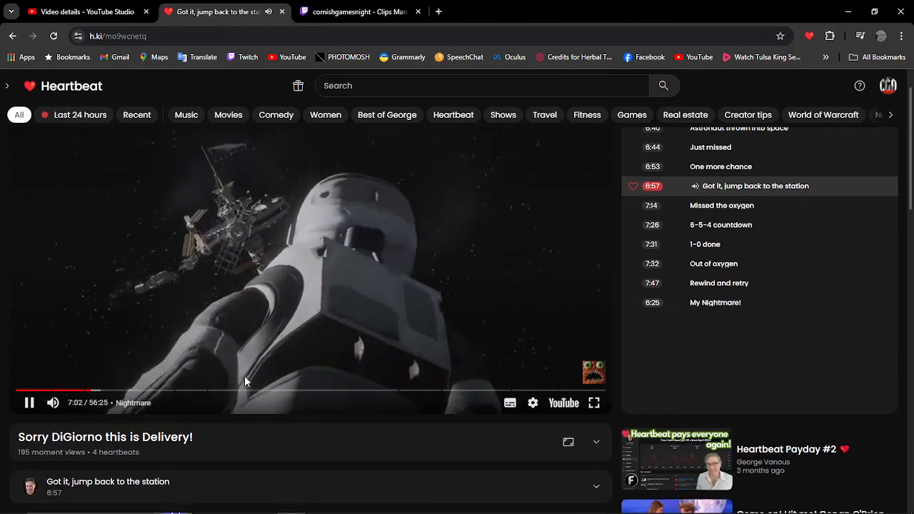
click(360, 12)
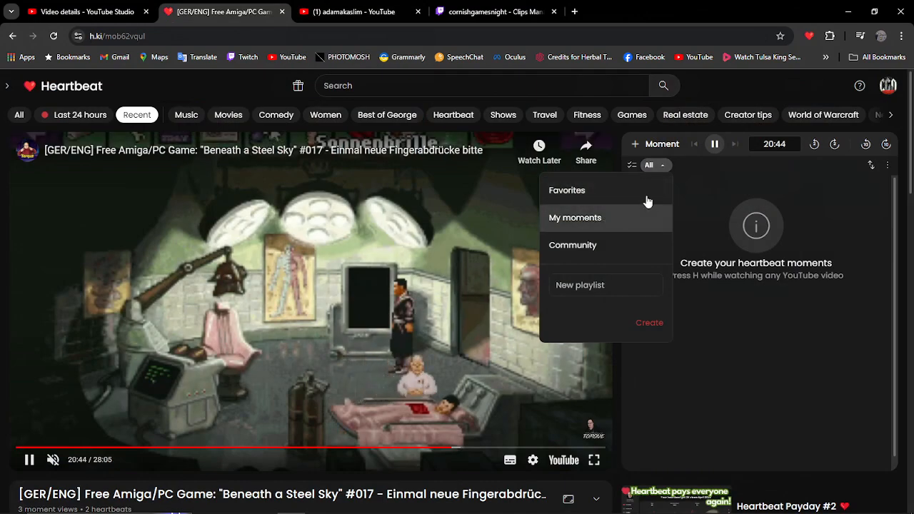
- Dismiss the moment-source choices and return to the Cornish Games night moments profile
click(507, 411)
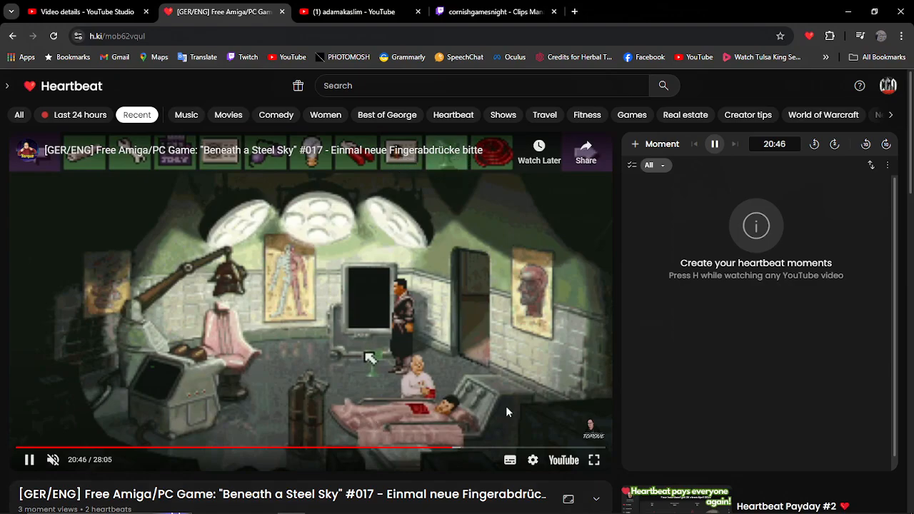
scroll(down, 3)
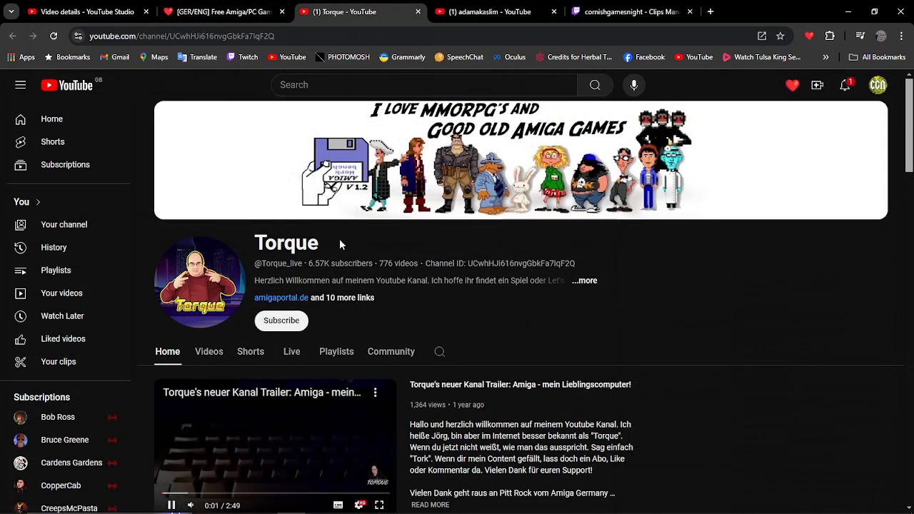
click(224, 11)
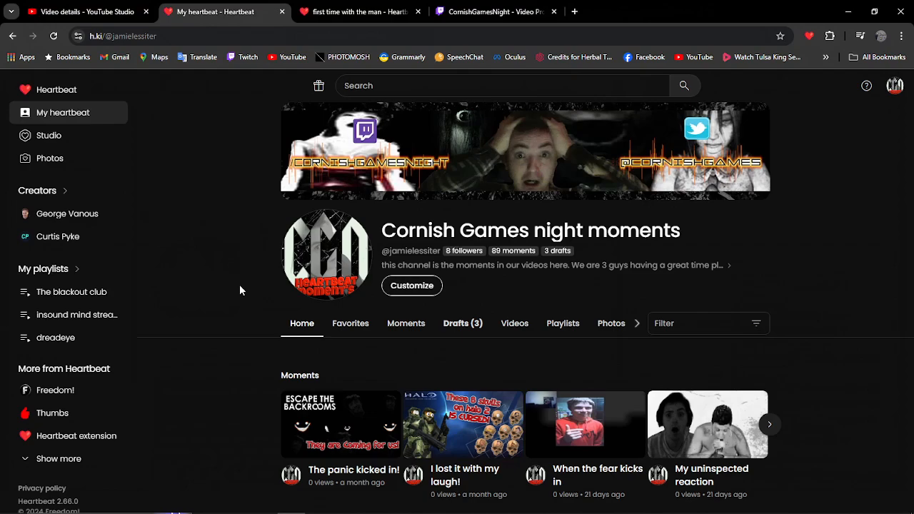
mouse_move(231, 308)
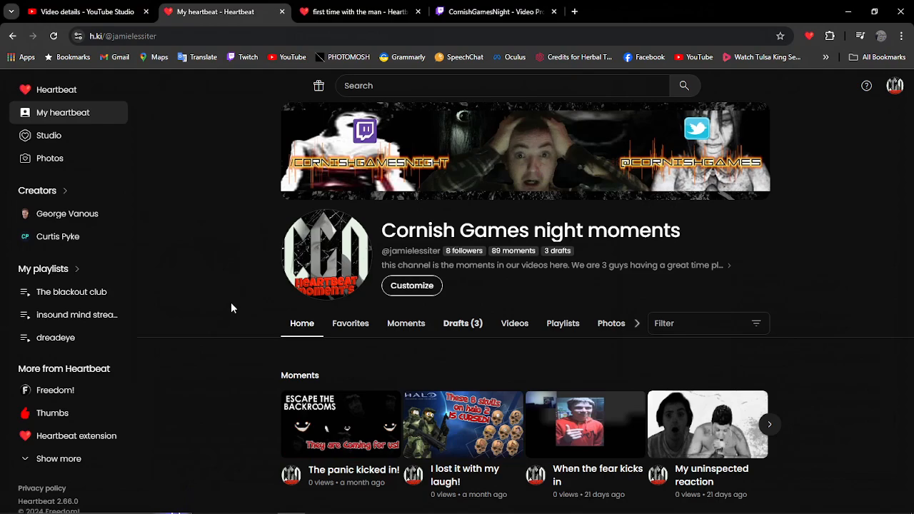
mouse_move(258, 397)
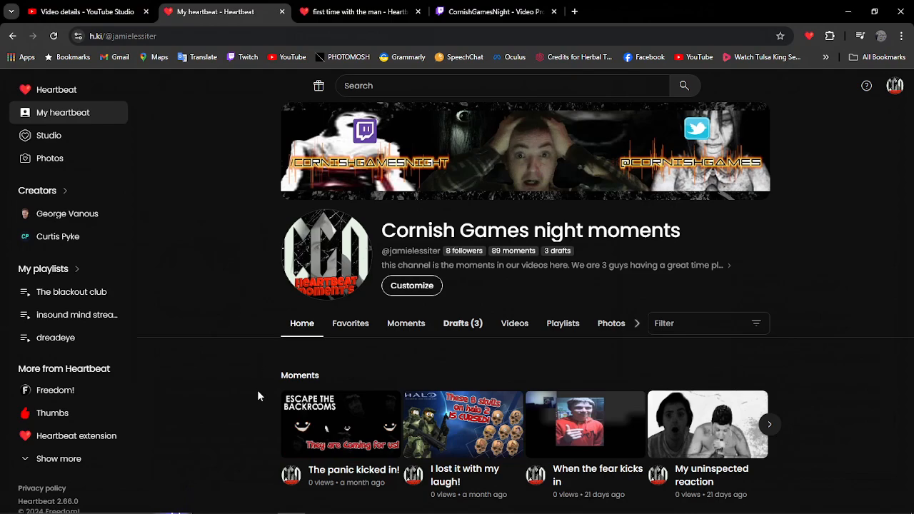
- Open the Heartbeat Moments extension's Chrome Web Store listing from the sidebar
click(360, 11)
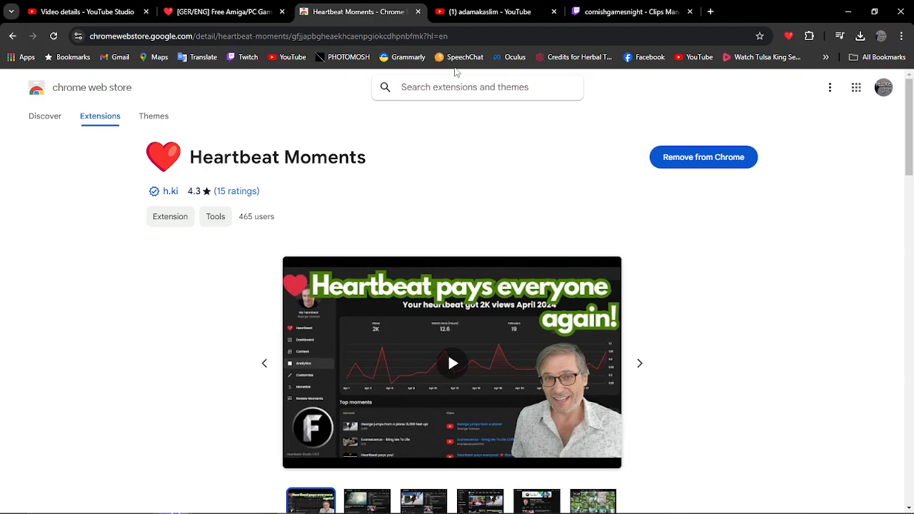
mouse_move(351, 77)
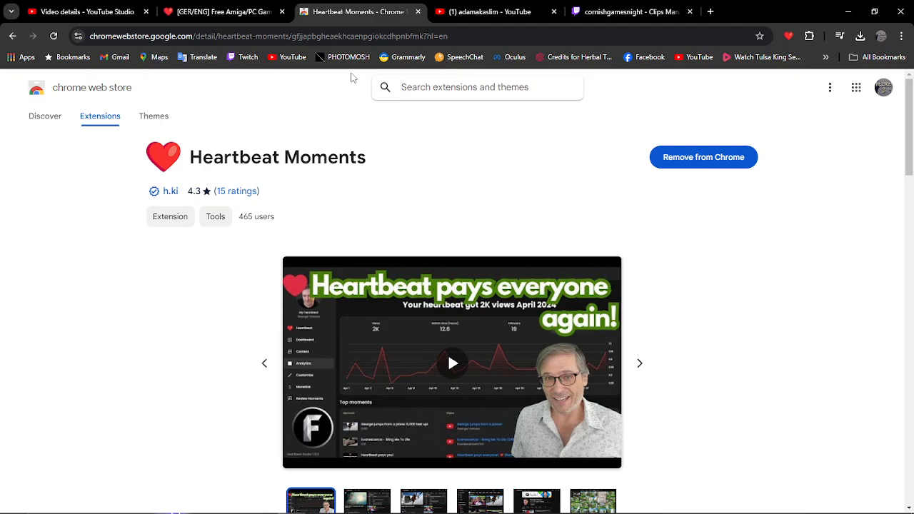